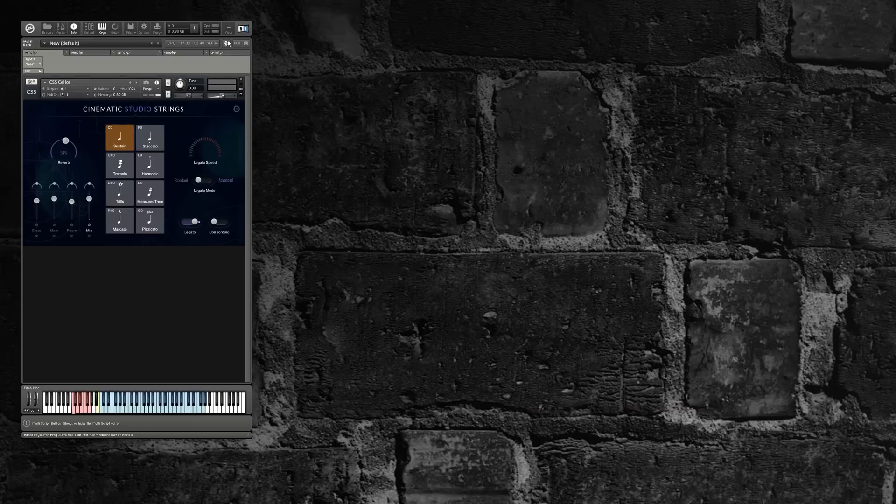
- Show the multi script (KSP) editor and select the empty script slot above the CSS Cellos
{"action": "left_click", "coordinate": [226, 43]}
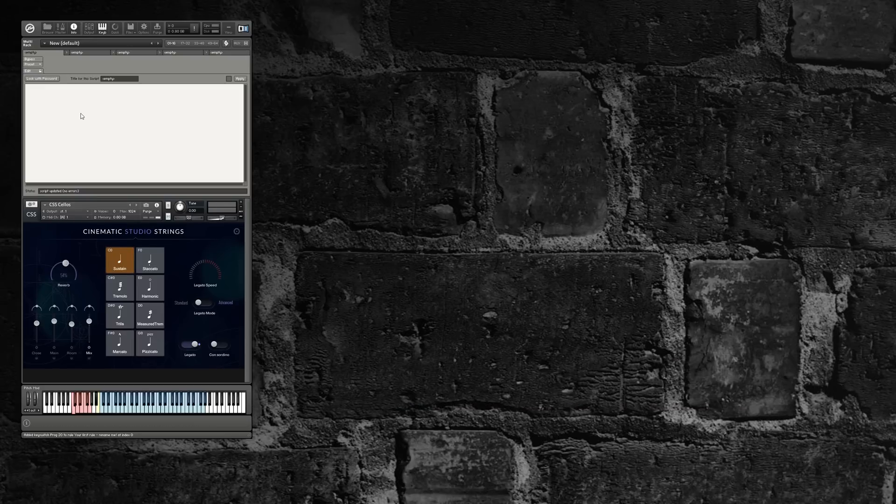
{"action": "left_click", "coordinate": [240, 78]}
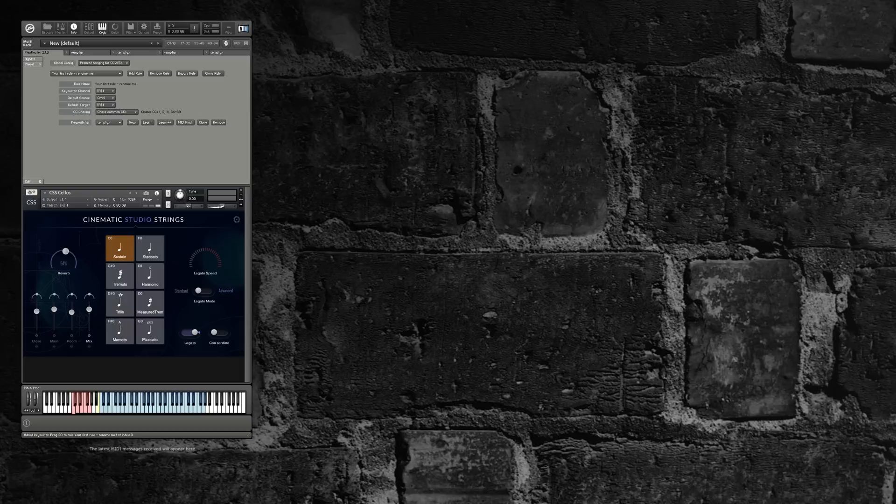
{"action": "mouse_move", "coordinate": [177, 359]}
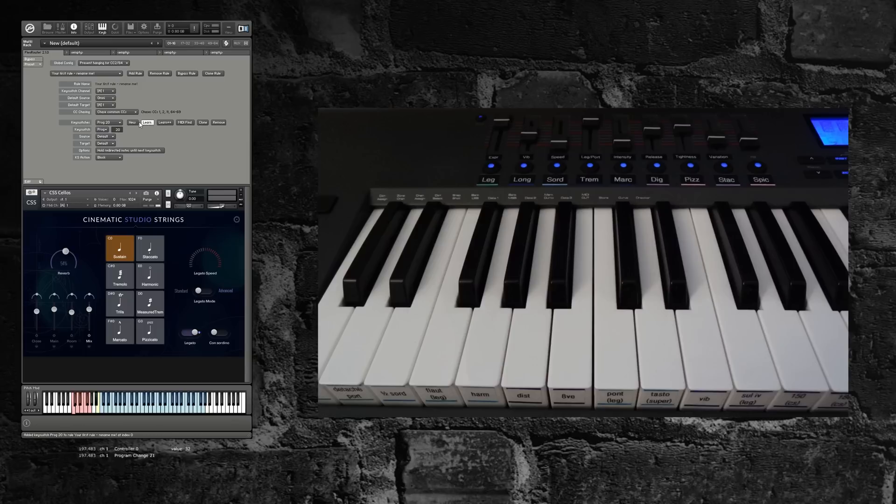
- Set the Prog 20 keyswitch's KS Action to Redirect and choose a CC message as its target
{"action": "left_click", "coordinate": [108, 157]}
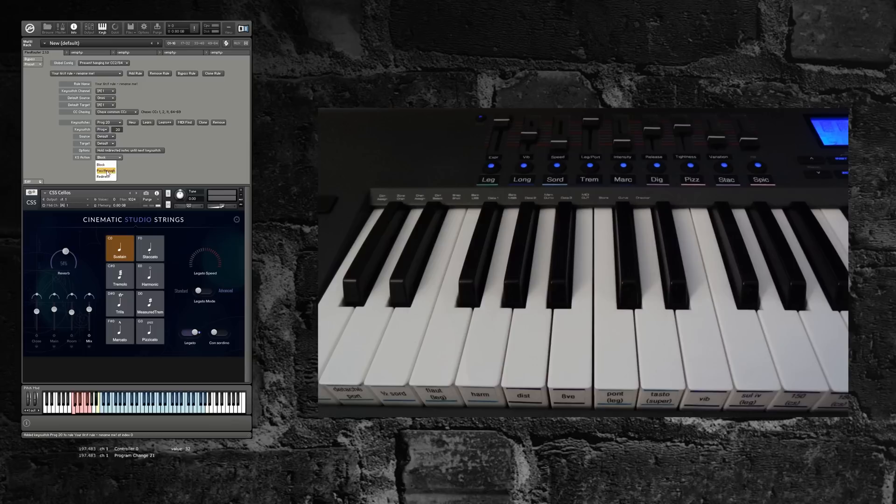
{"action": "left_click", "coordinate": [104, 175]}
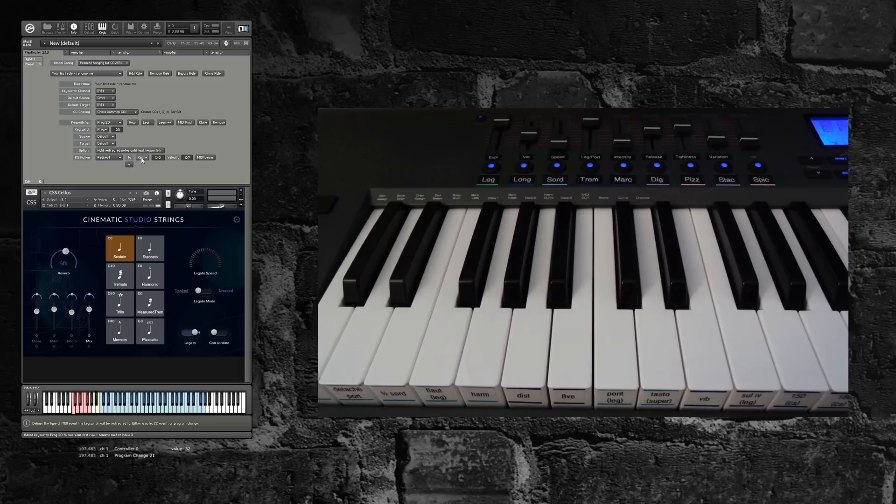
{"action": "left_click", "coordinate": [141, 156]}
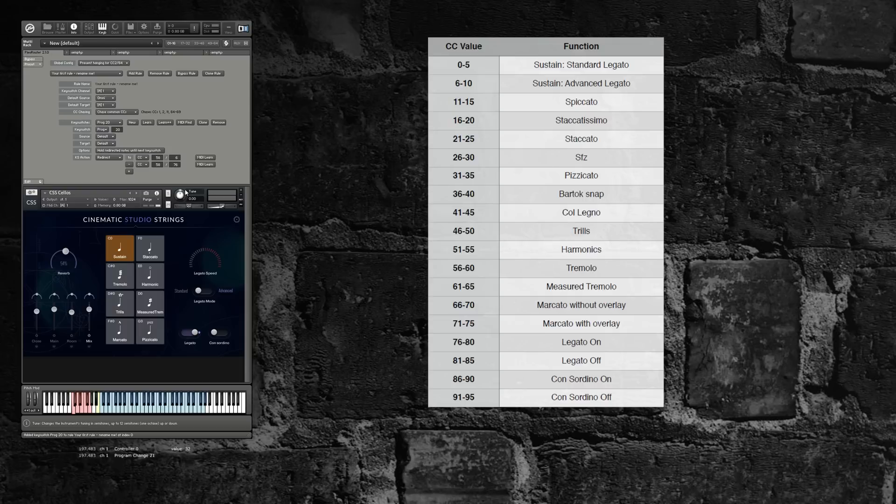
- Add another CC redirect row, then test the cellos switching to Marcato and back
{"action": "left_click", "coordinate": [129, 171]}
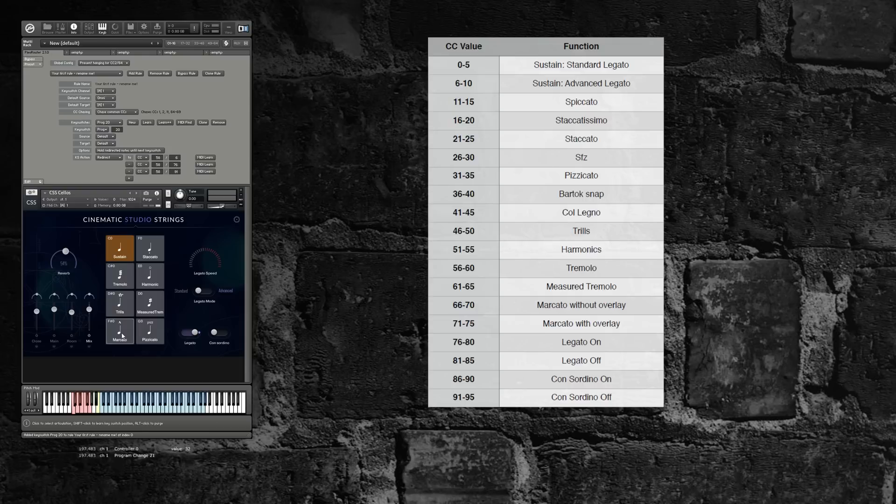
{"action": "left_click", "coordinate": [119, 331]}
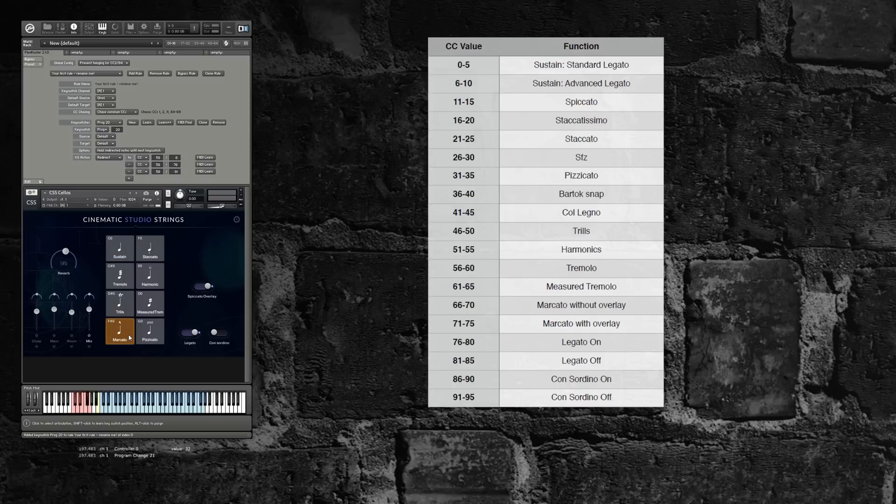
{"action": "left_click", "coordinate": [119, 249]}
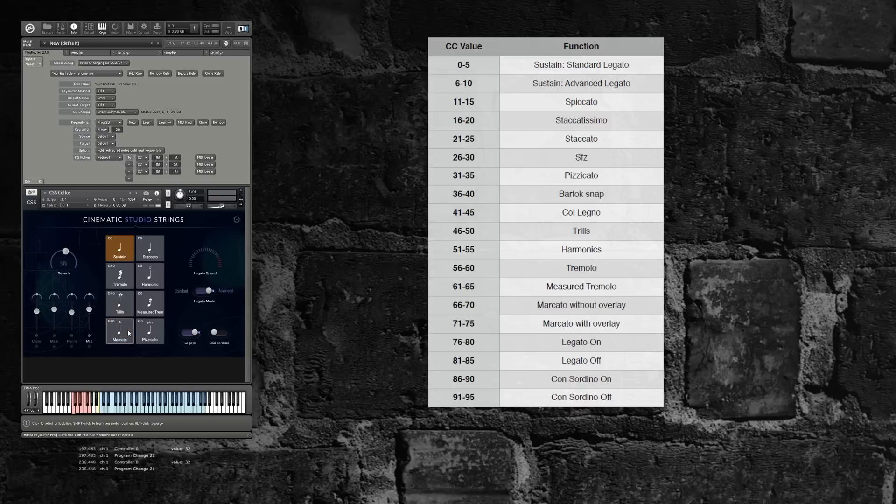
{"action": "mouse_move", "coordinate": [209, 341]}
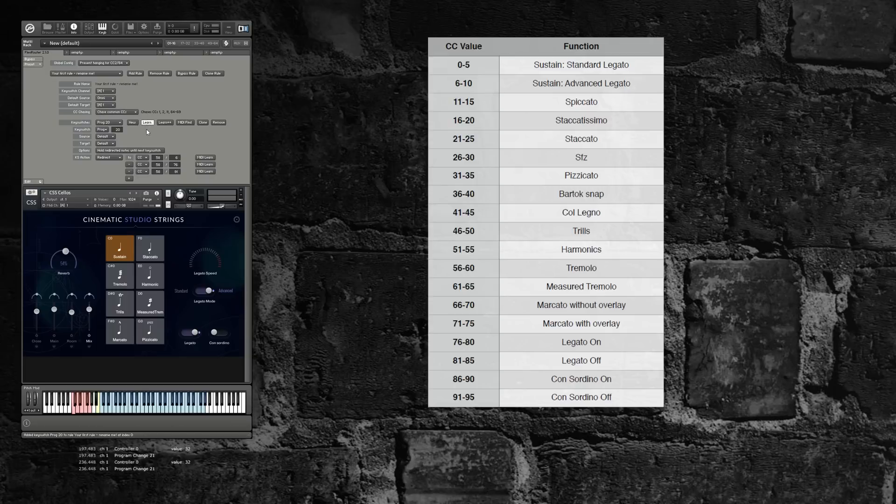
- Learn a new keyswitch from the controller so the rule responds to Program Change 1
{"action": "left_click", "coordinate": [131, 123]}
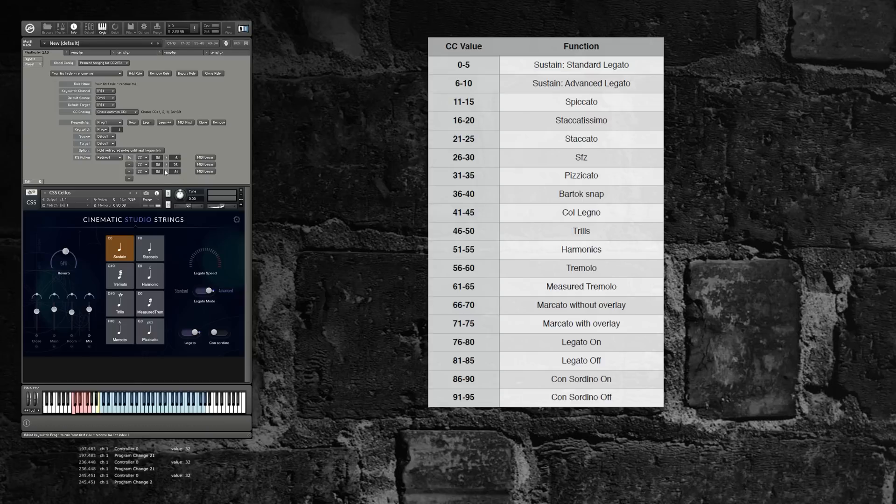
{"action": "mouse_move", "coordinate": [176, 165]}
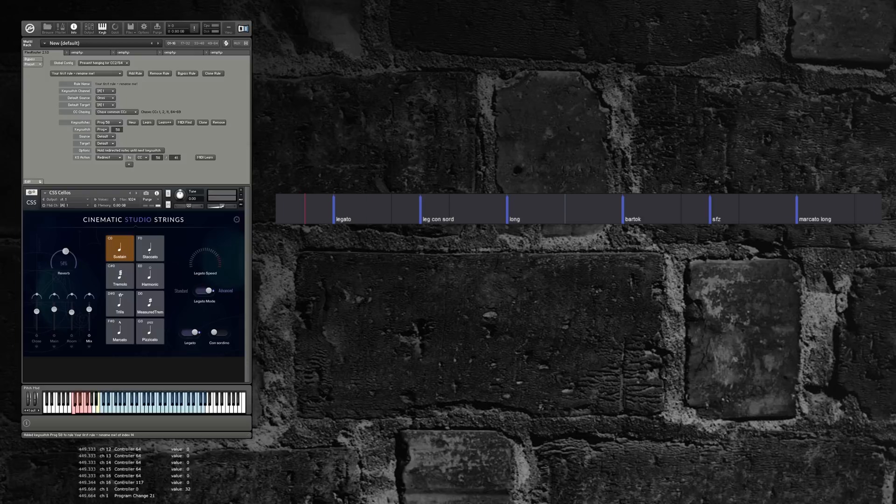
- Select articulation buttons on the cellos while program-change keyswitches switch them, ending on Marcato
{"action": "left_click", "coordinate": [206, 290]}
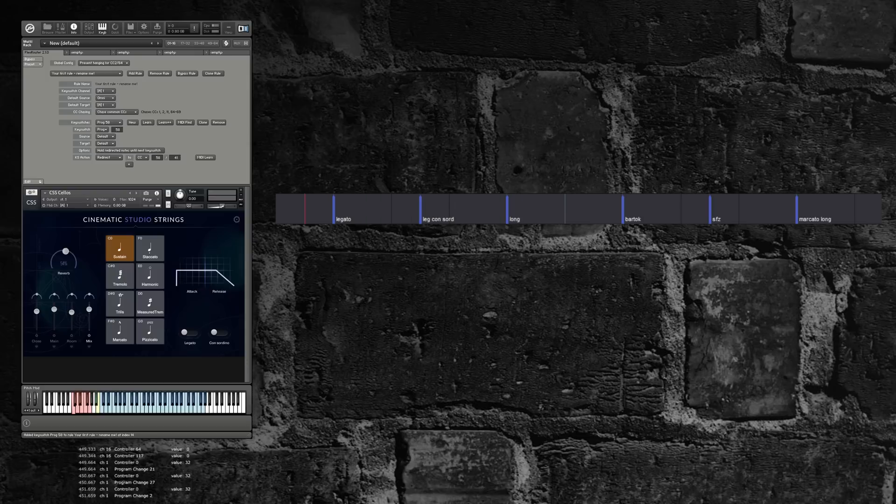
{"action": "left_click", "coordinate": [149, 250]}
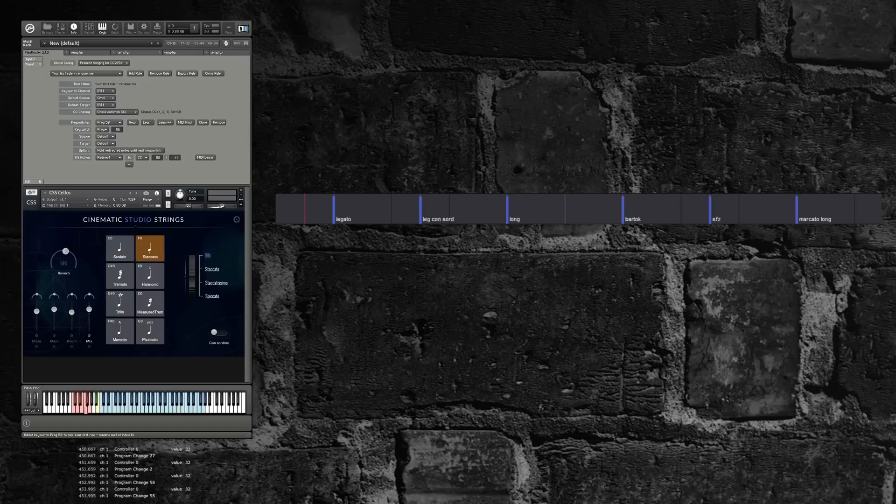
{"action": "left_click", "coordinate": [118, 331]}
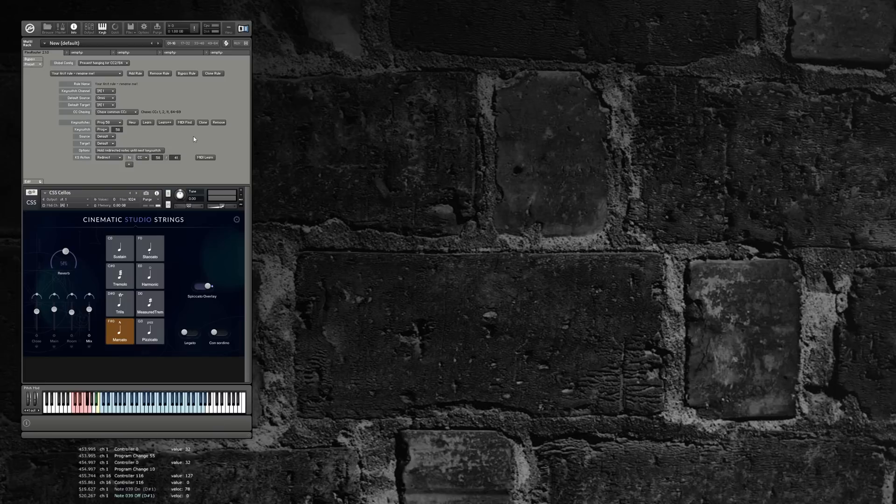
{"action": "mouse_move", "coordinate": [240, 152]}
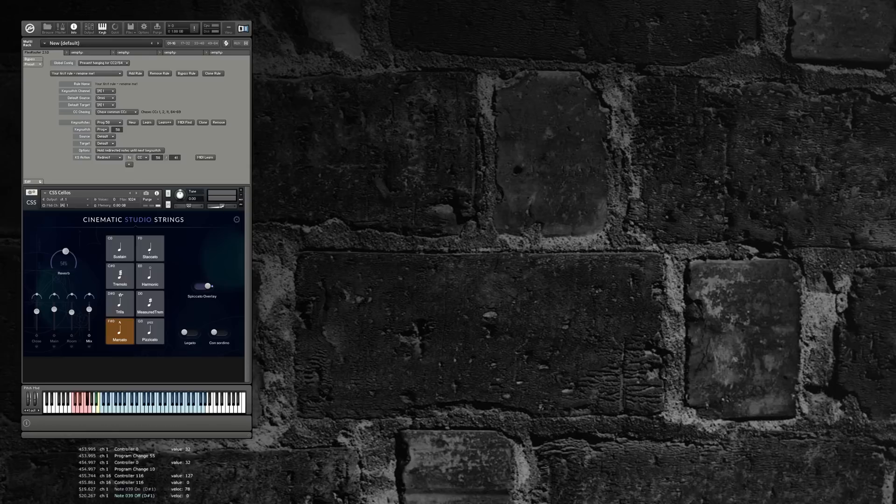
- Remove the CSS Cellos instrument, leaving an empty rack under the keyswitch rule script
{"action": "left_click", "coordinate": [135, 72]}
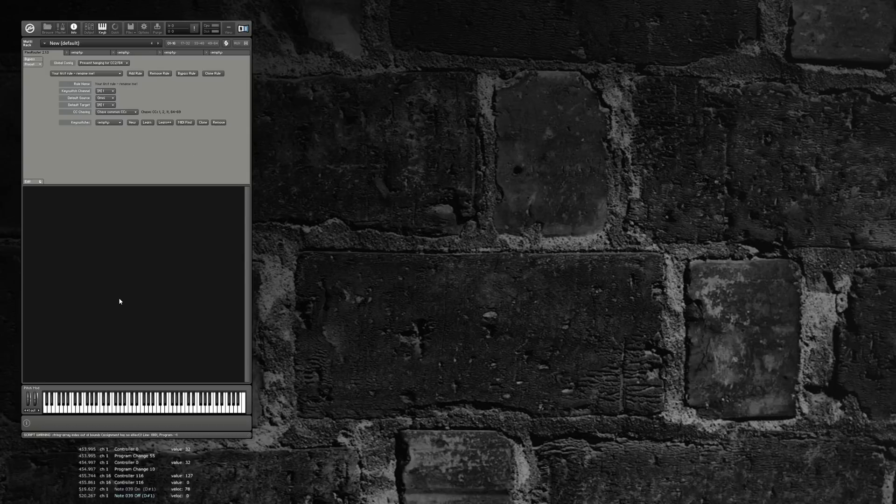
- Load the Herring Clarinet from the Quick-Load browser into the empty rack
{"action": "left_click", "coordinate": [113, 27]}
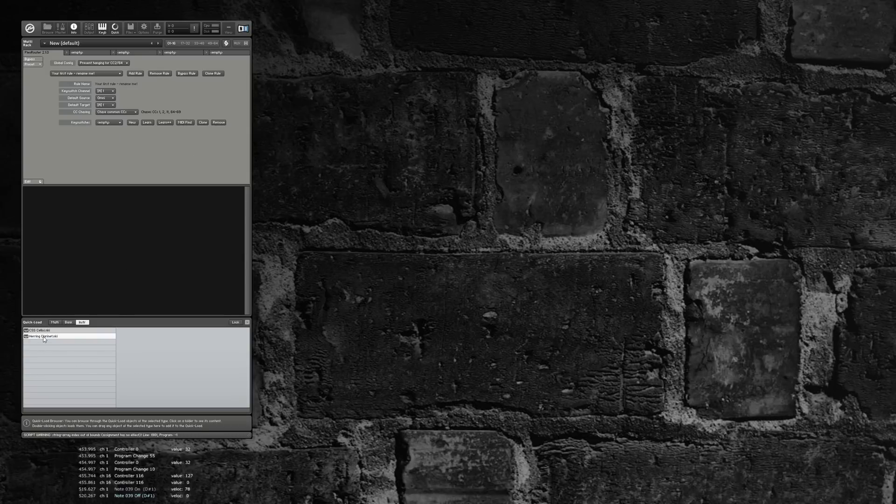
{"action": "double_click", "coordinate": [43, 336]}
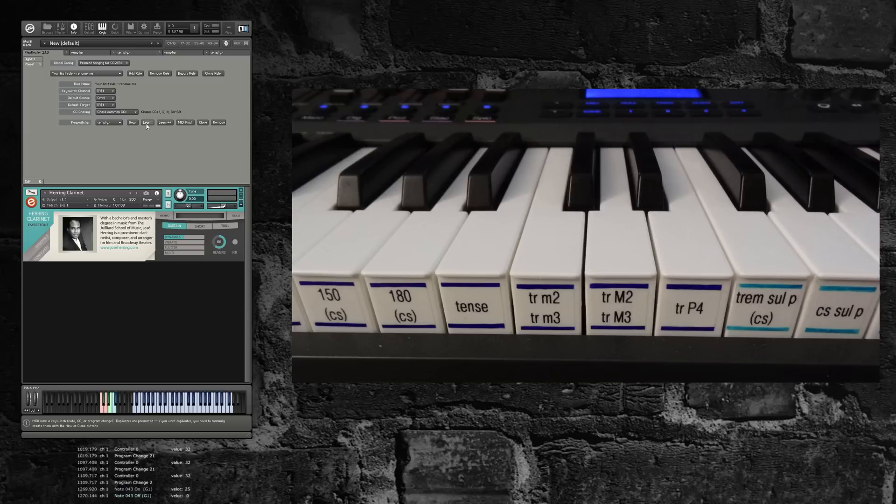
- Learn Program Change 70 as the clarinet rule's keyswitch and set its action to Redirect
{"action": "left_click", "coordinate": [146, 123]}
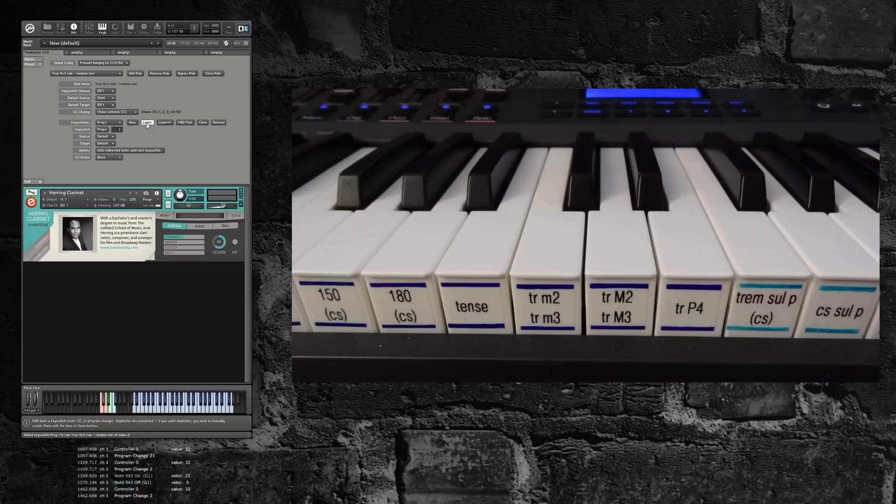
{"action": "left_click", "coordinate": [109, 157]}
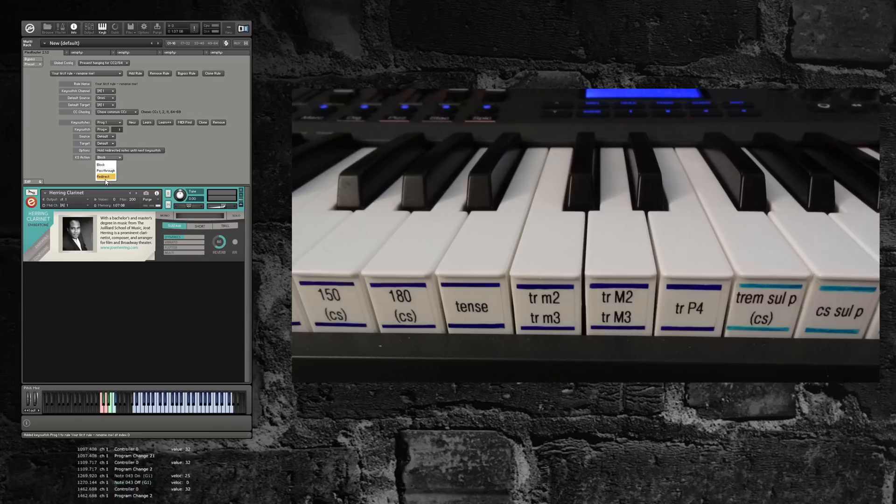
{"action": "left_click", "coordinate": [103, 176]}
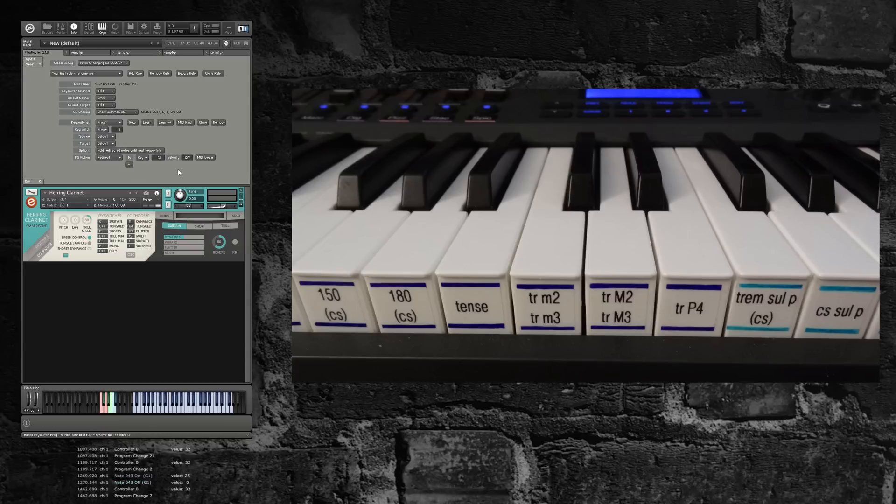
{"action": "mouse_move", "coordinate": [191, 236]}
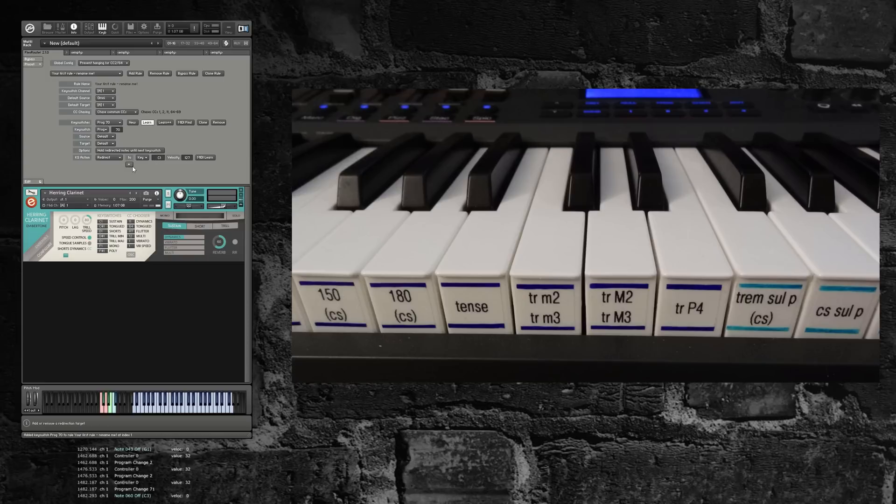
- Add a second note redirect target to the Prog 70 keyswitch and trigger it via Learn
{"action": "left_click", "coordinate": [127, 164]}
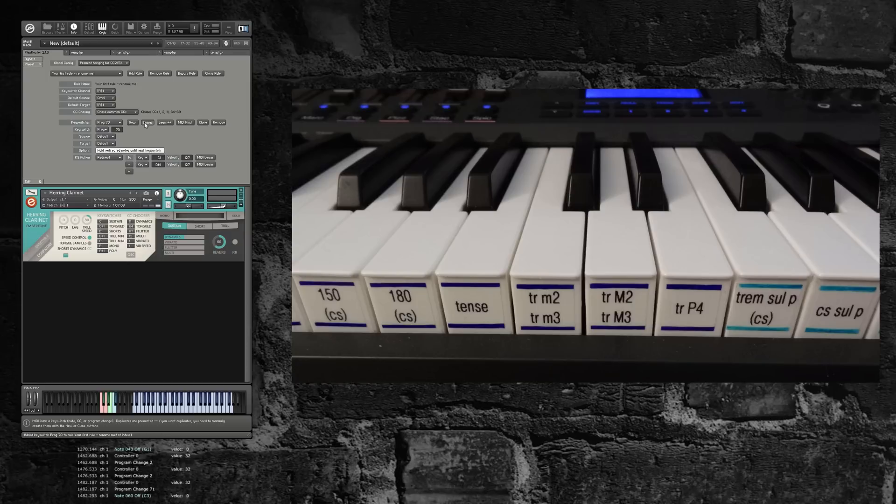
{"action": "left_click", "coordinate": [147, 123]}
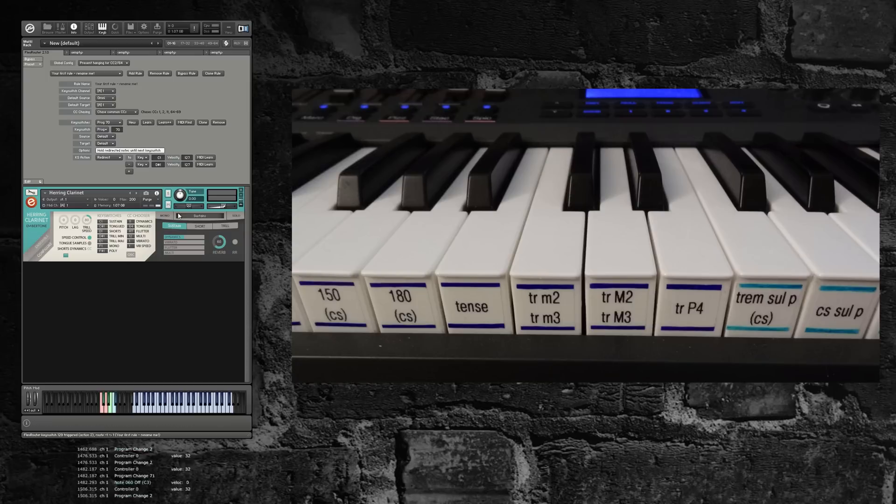
{"action": "mouse_move", "coordinate": [222, 207]}
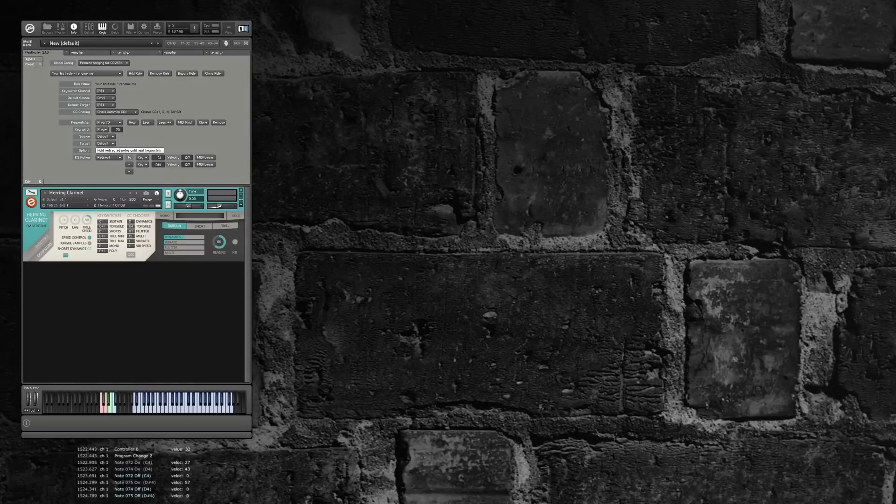
- Change the keyswitch type from Prog to Key so it responds to a note
{"action": "left_click", "coordinate": [106, 143]}
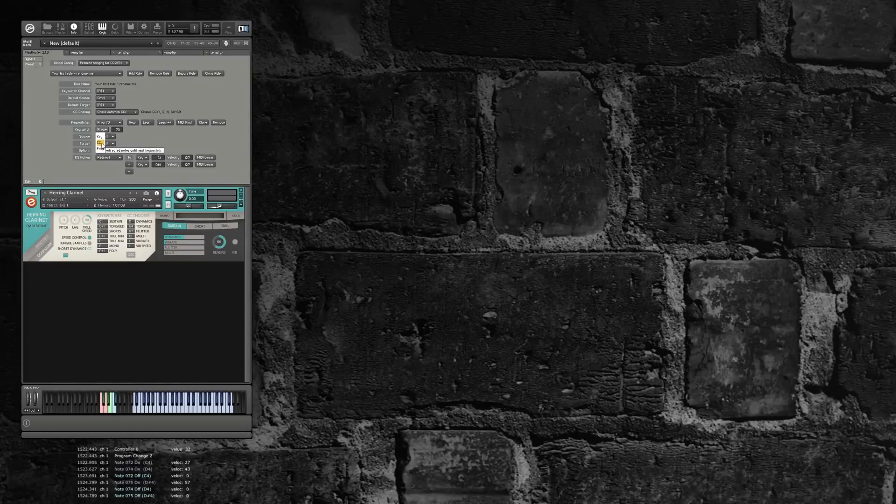
{"action": "left_click", "coordinate": [184, 122]}
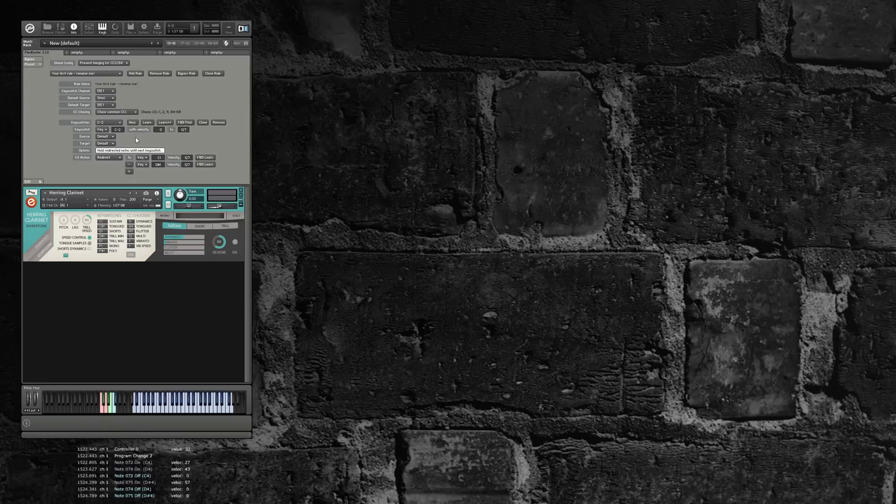
{"action": "mouse_move", "coordinate": [160, 129]}
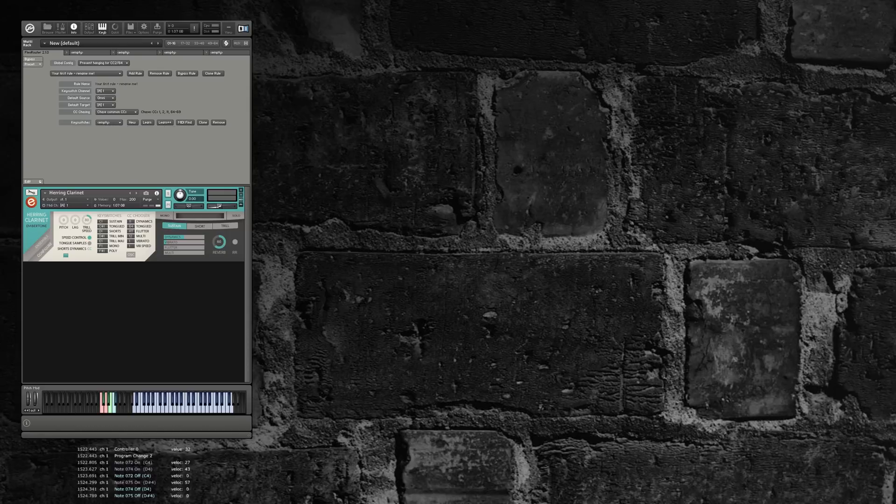
- Load the Sable V1 - Core palette (vol1+3+4) from Quick-Load in place of the clarinet
{"action": "left_click", "coordinate": [115, 27]}
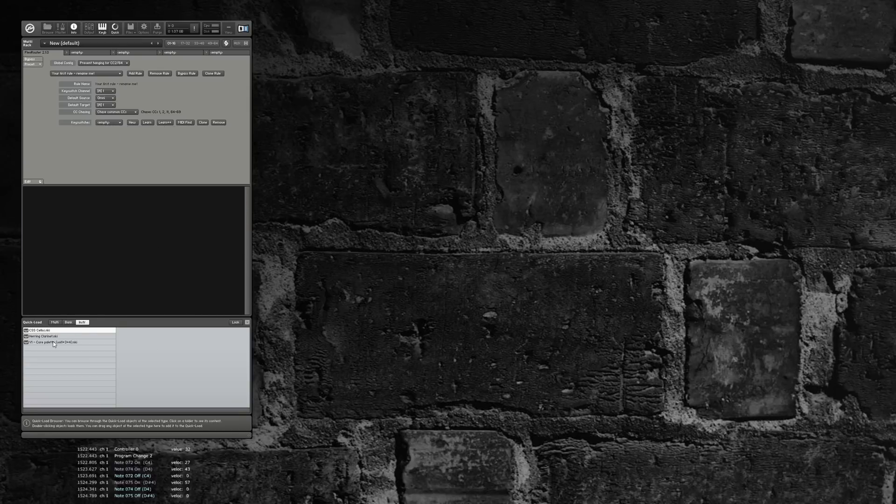
{"action": "left_click", "coordinate": [68, 336]}
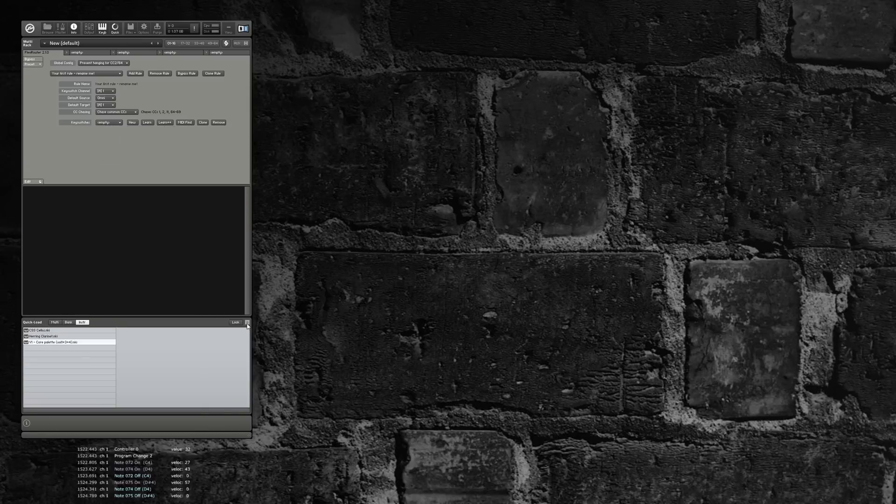
{"action": "double_click", "coordinate": [49, 341]}
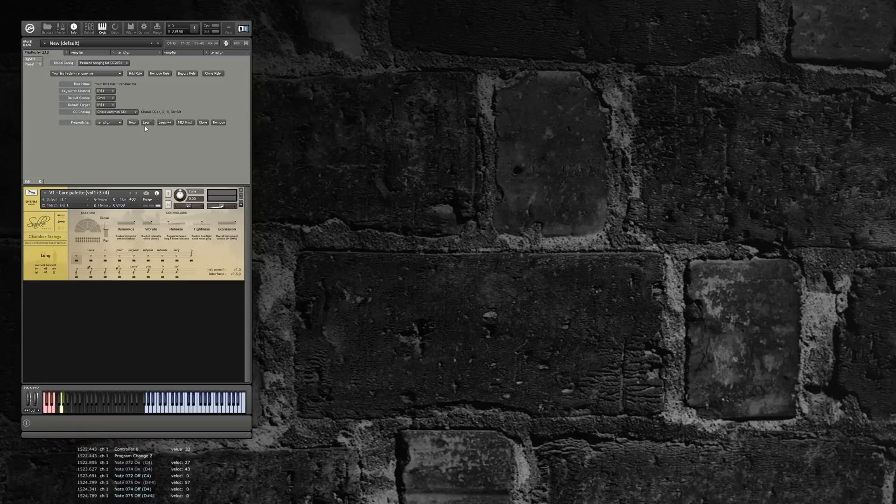
- Add a C1 keyswitch and set its KS Action from Block to Redirect
{"action": "left_click", "coordinate": [147, 122]}
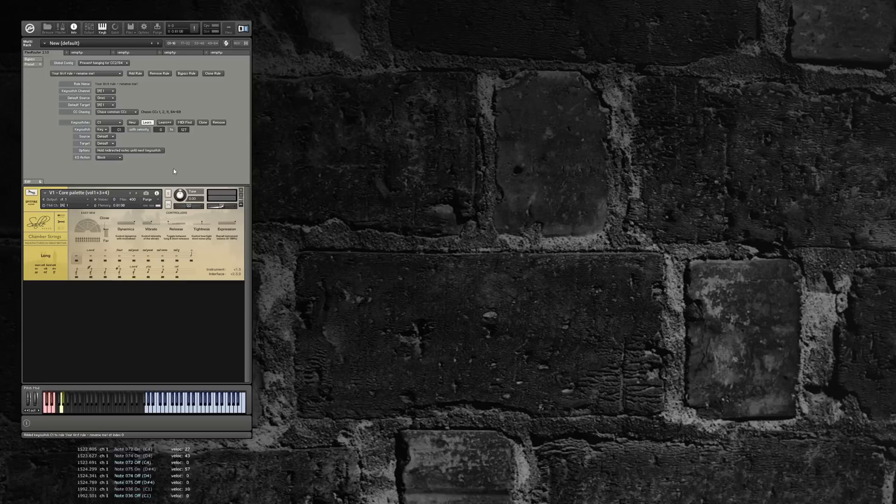
{"action": "left_click", "coordinate": [108, 156]}
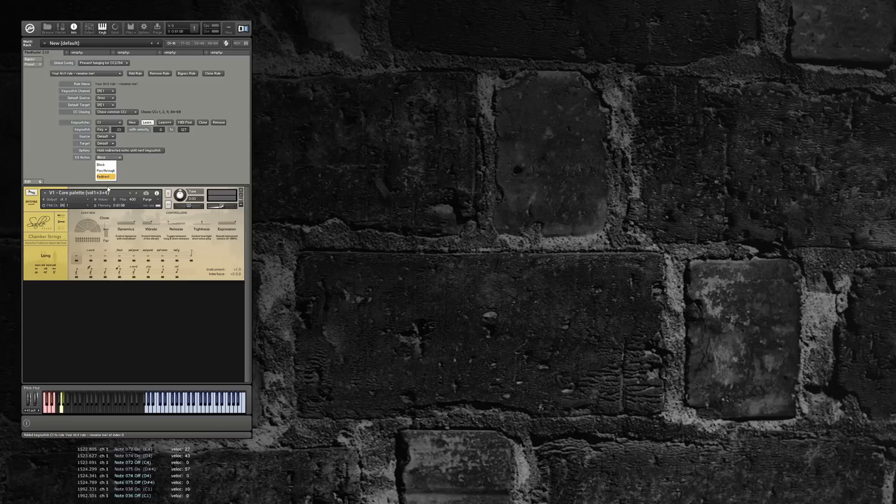
{"action": "left_click", "coordinate": [103, 176]}
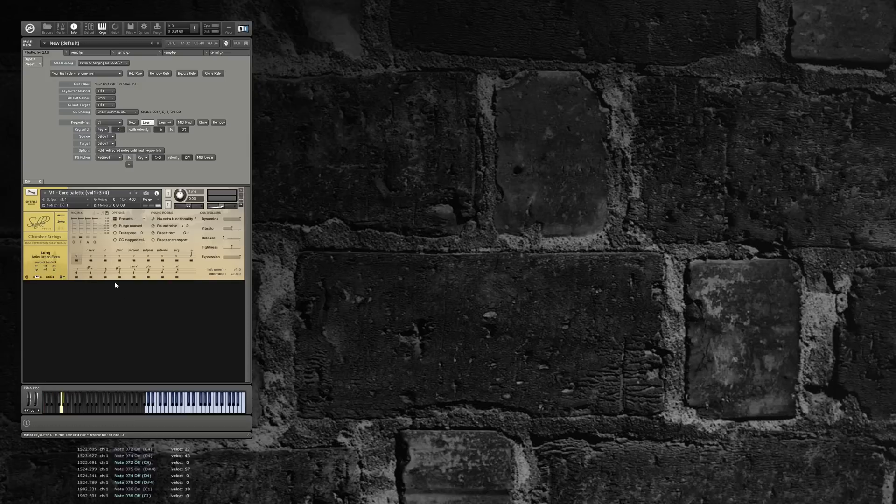
{"action": "mouse_move", "coordinate": [134, 174]}
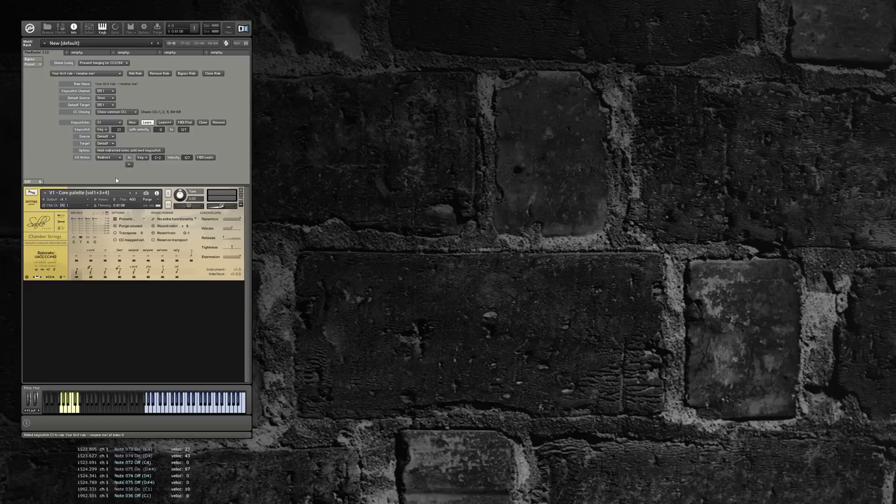
- Make the C1 redirect send a CC message for spiccato, then add a second C1 keyswitch for the 31–90 staccato band
{"action": "left_click", "coordinate": [141, 157]}
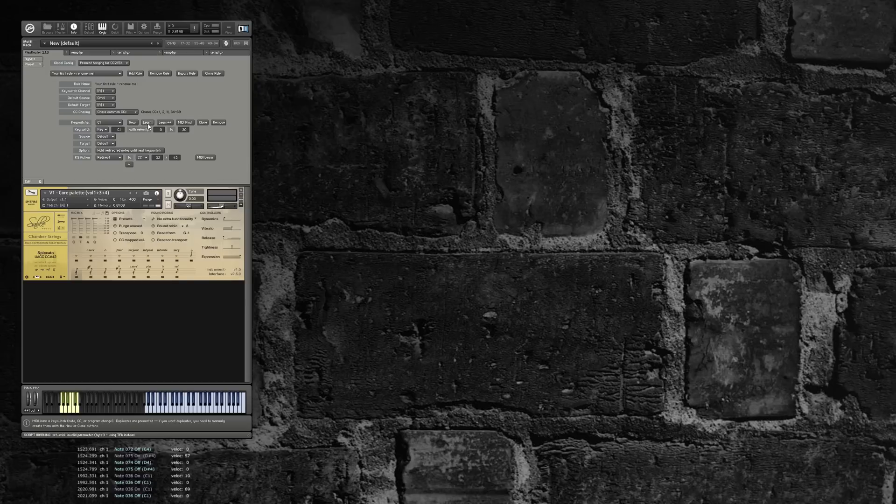
{"action": "left_click", "coordinate": [146, 122]}
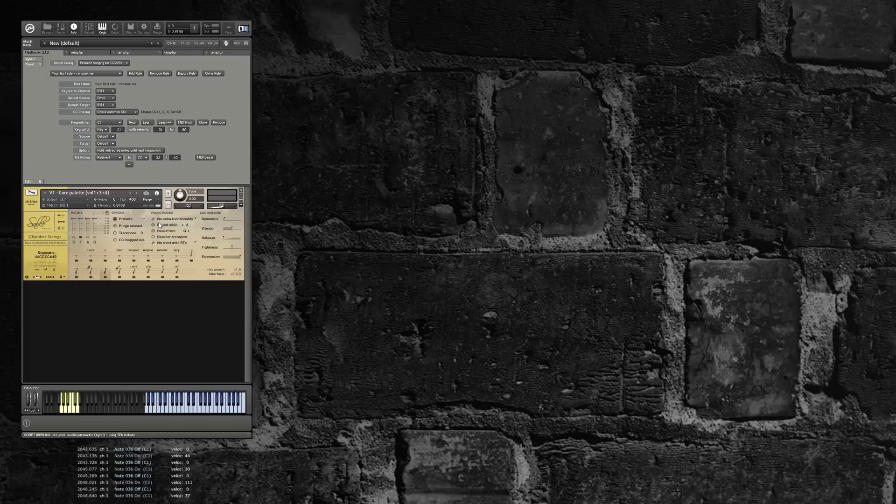
- Add a third C1 keyswitch for the top velocities redirecting to CC value 40 for staccato dig
{"action": "left_click", "coordinate": [152, 225]}
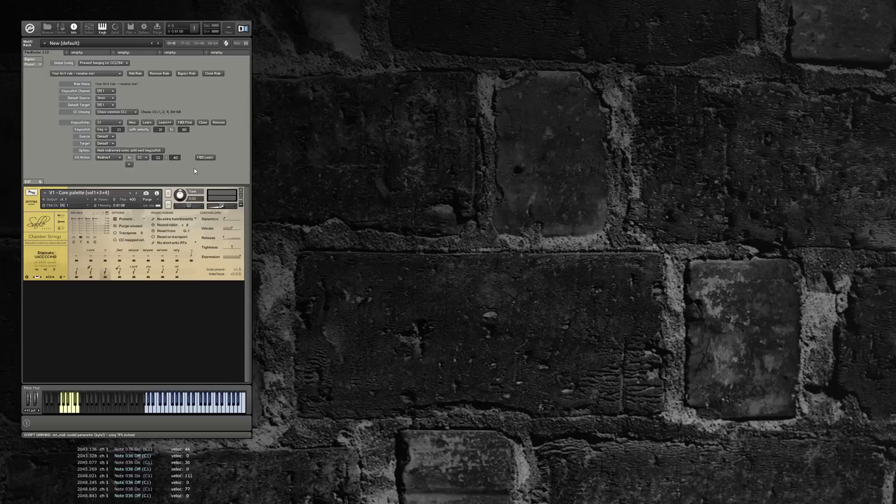
{"action": "mouse_move", "coordinate": [166, 132]}
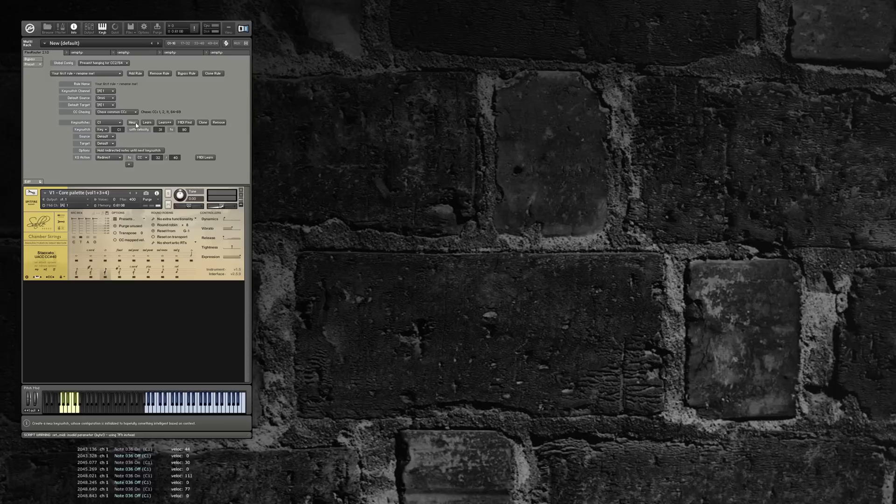
{"action": "left_click", "coordinate": [132, 121]}
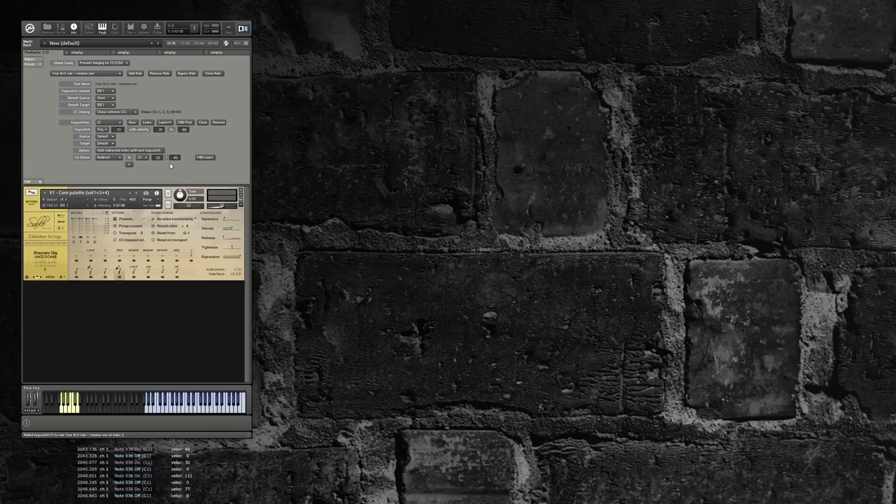
{"action": "left_click", "coordinate": [178, 156]}
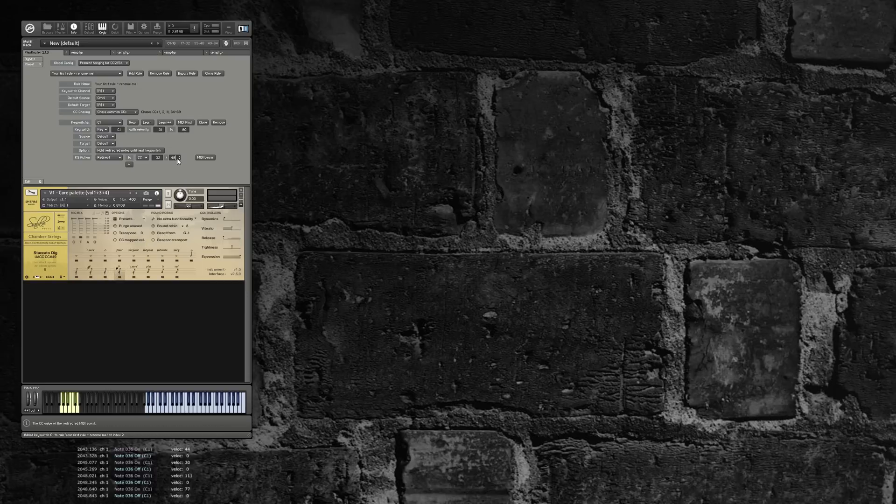